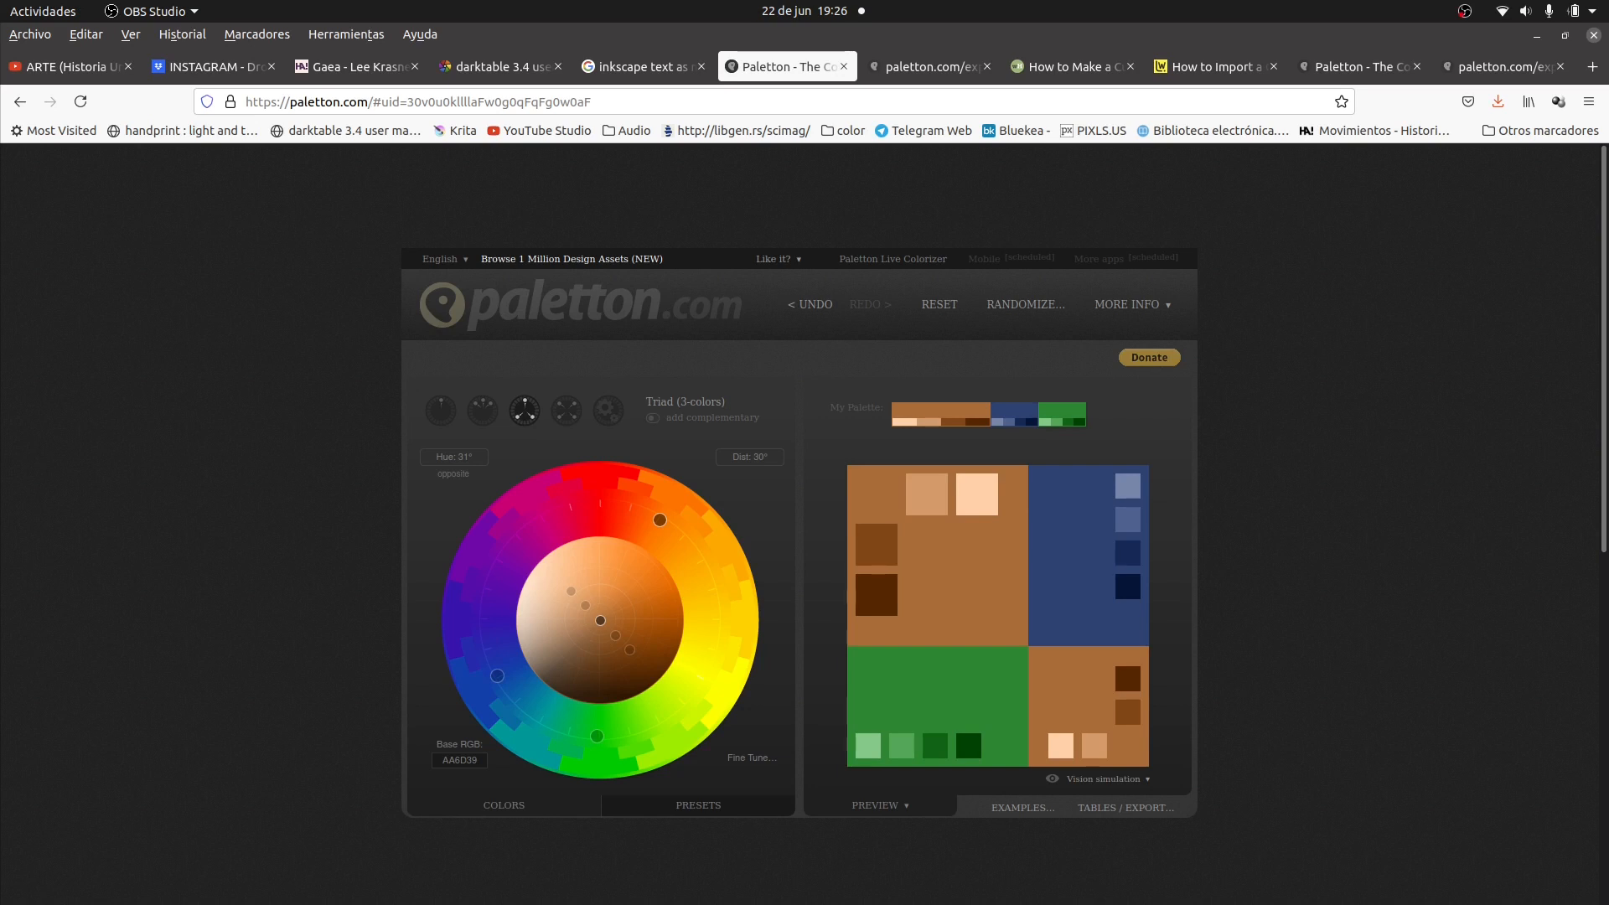
pyautogui.moveTo(305, 608)
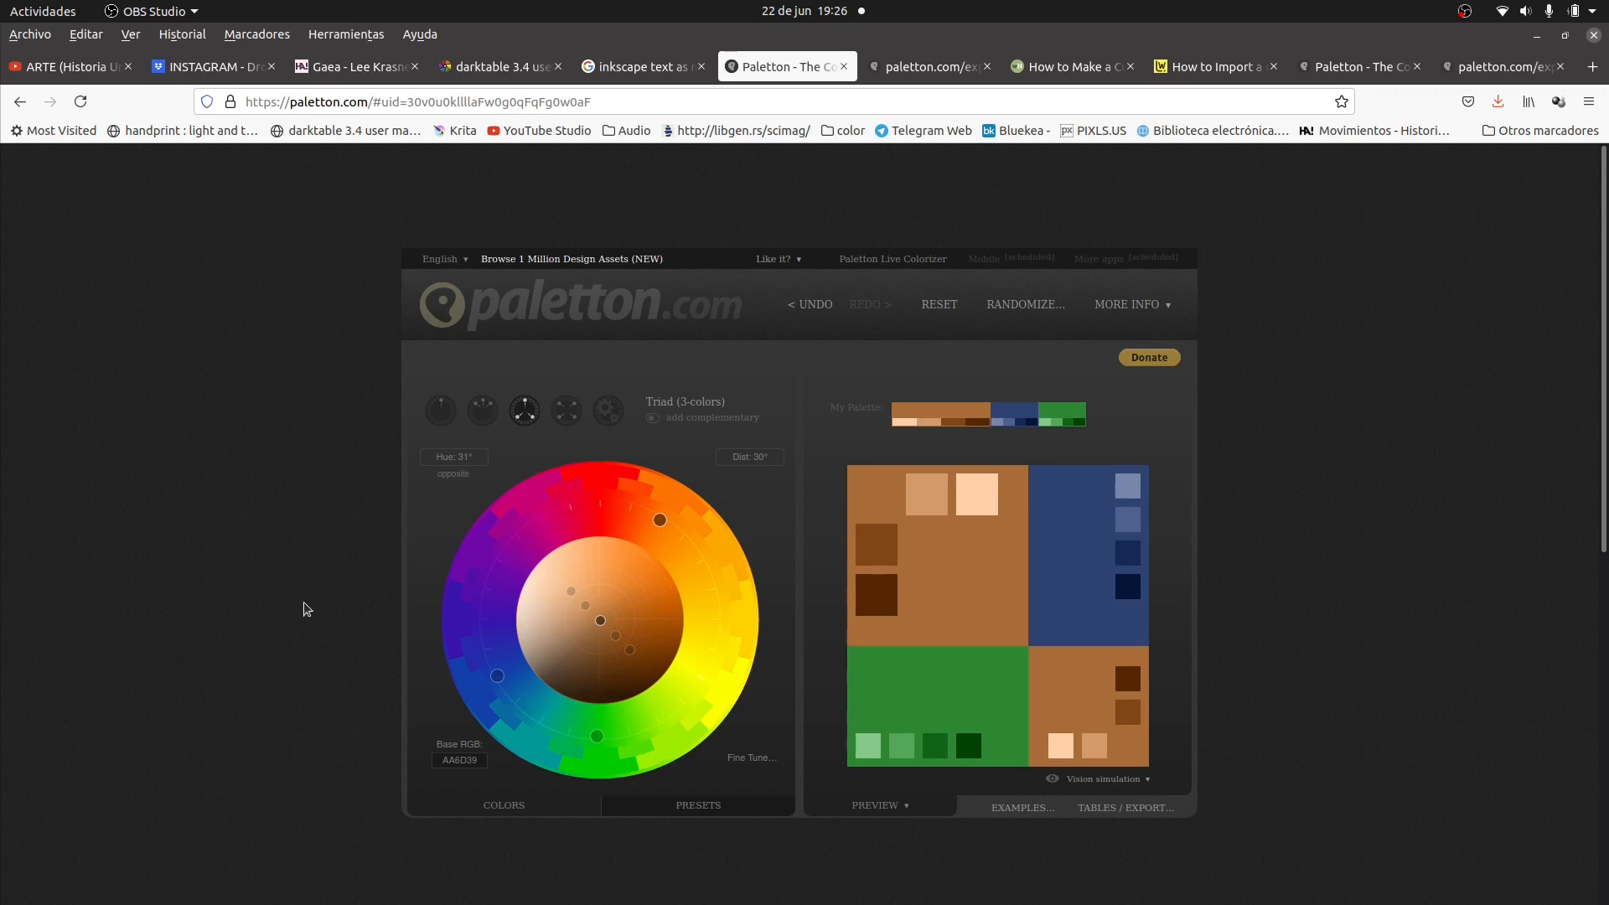
pyautogui.moveTo(582, 555)
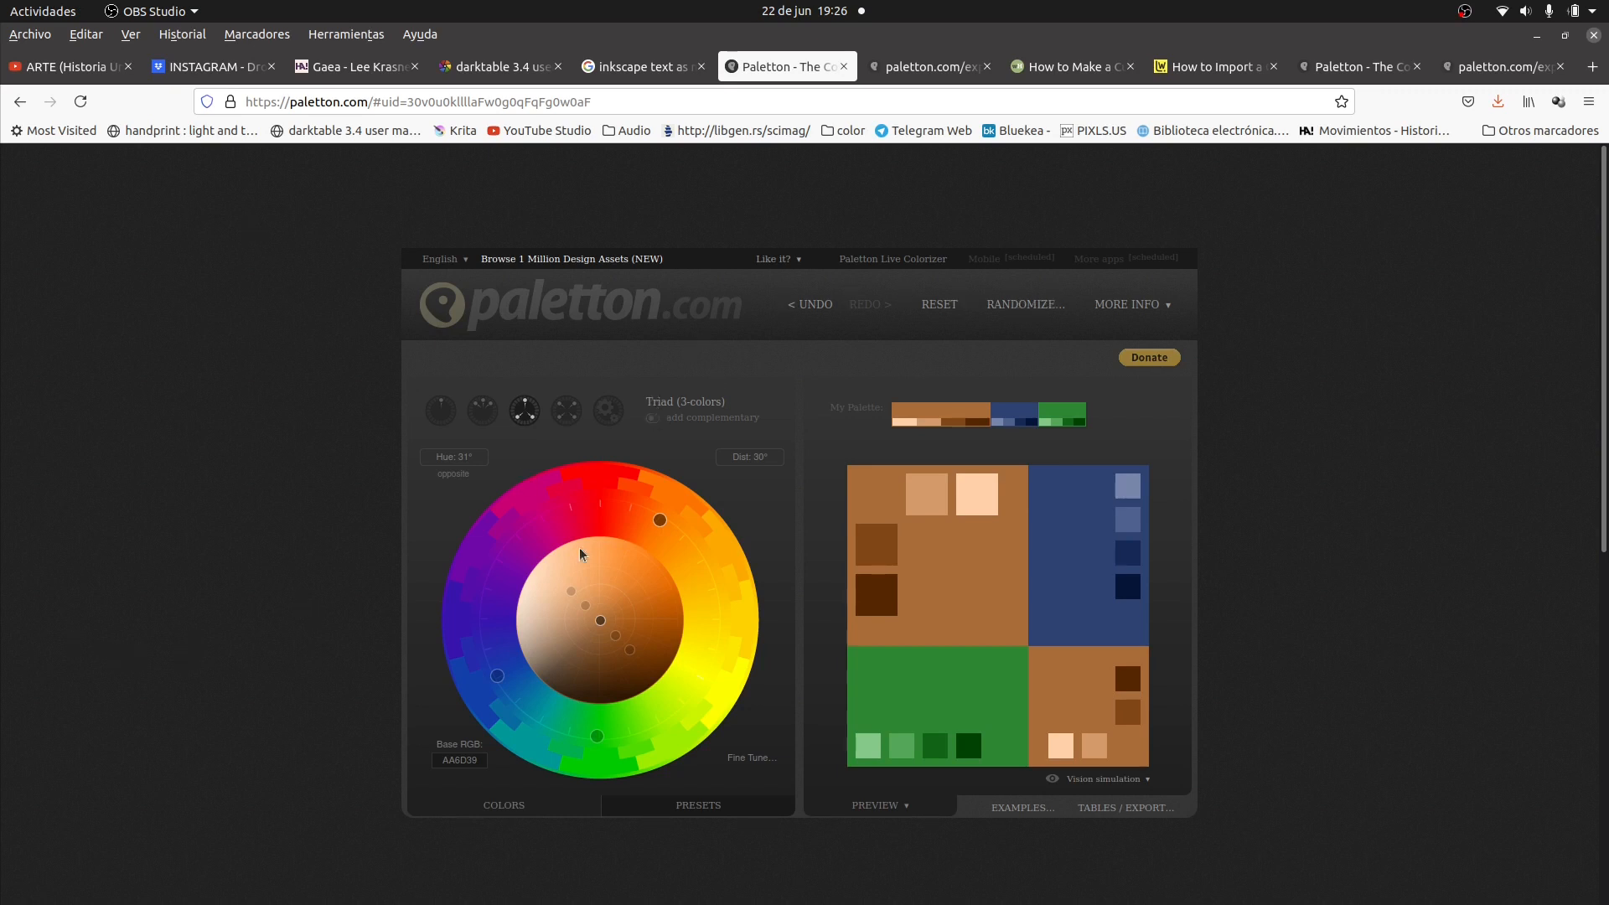
pyautogui.moveTo(661, 521)
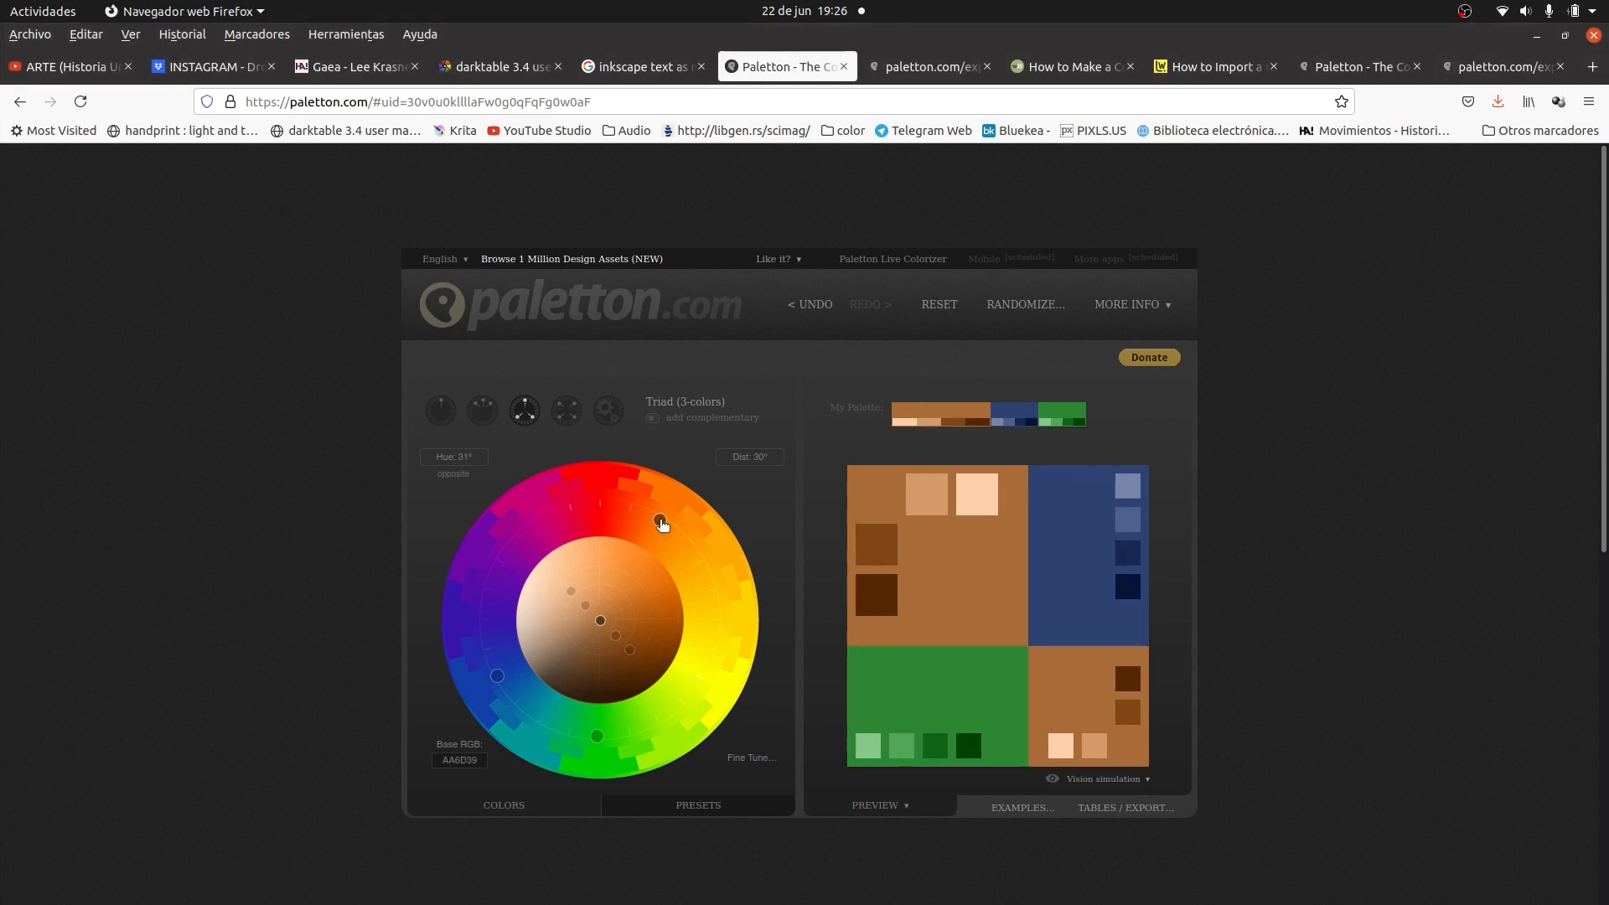
# - Nudge the triad palette's base hue dot on the colour wheel from 31° to 32°
pyautogui.moveTo(661, 521); pyautogui.dragTo(664, 522)
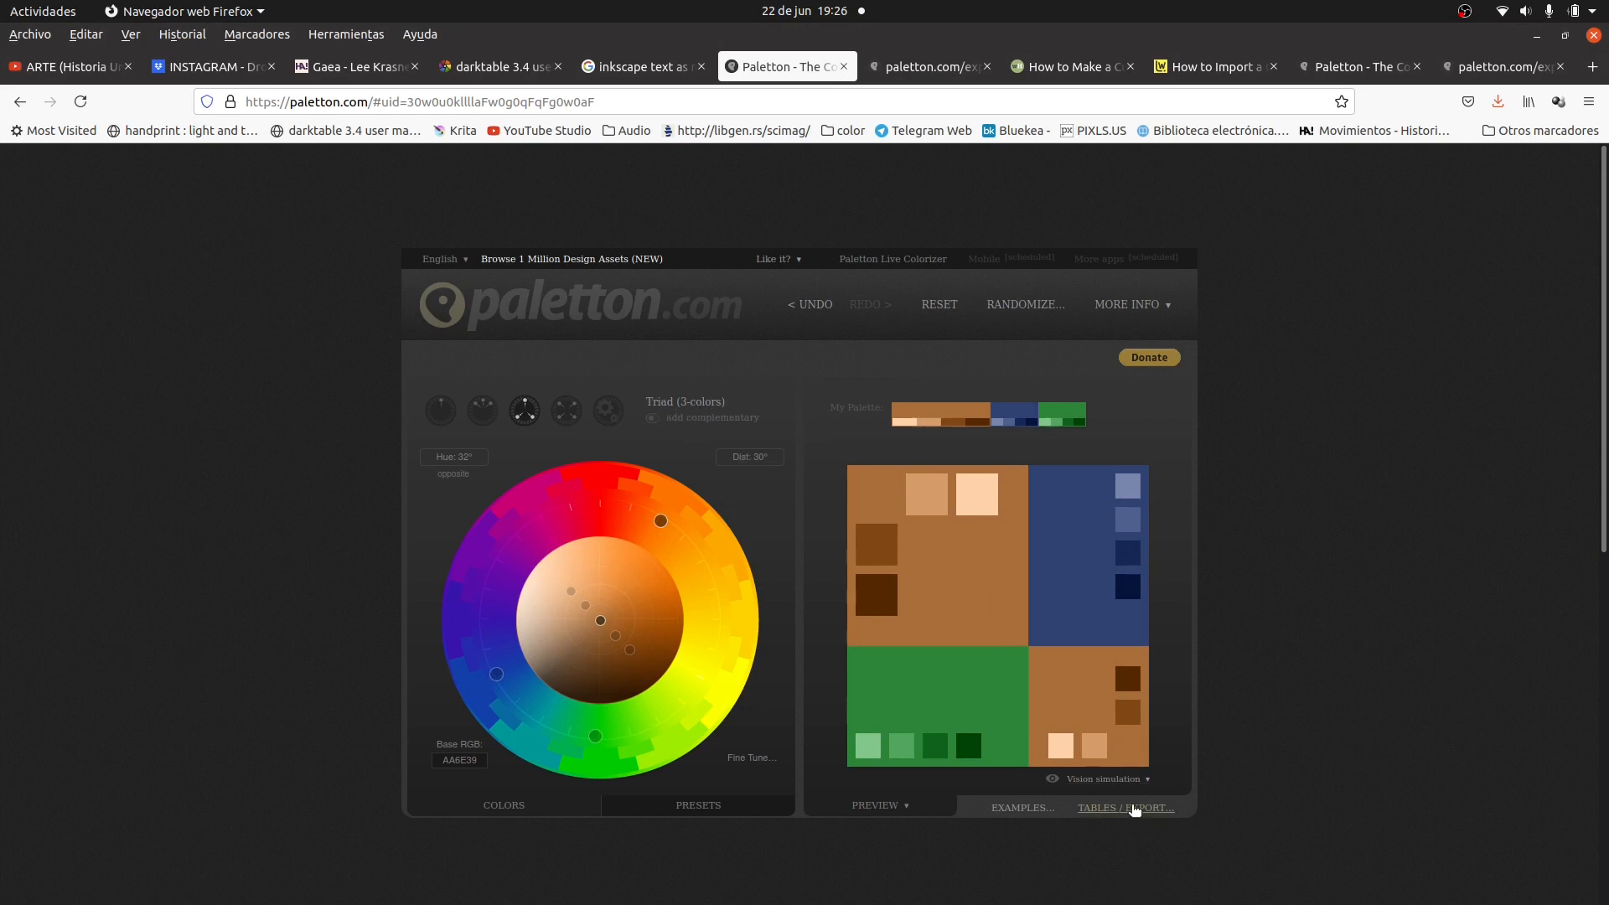
# - Show the palette's colour tables and export its swatches as a GPL (Gimp) palette
pyautogui.click(1125, 808)
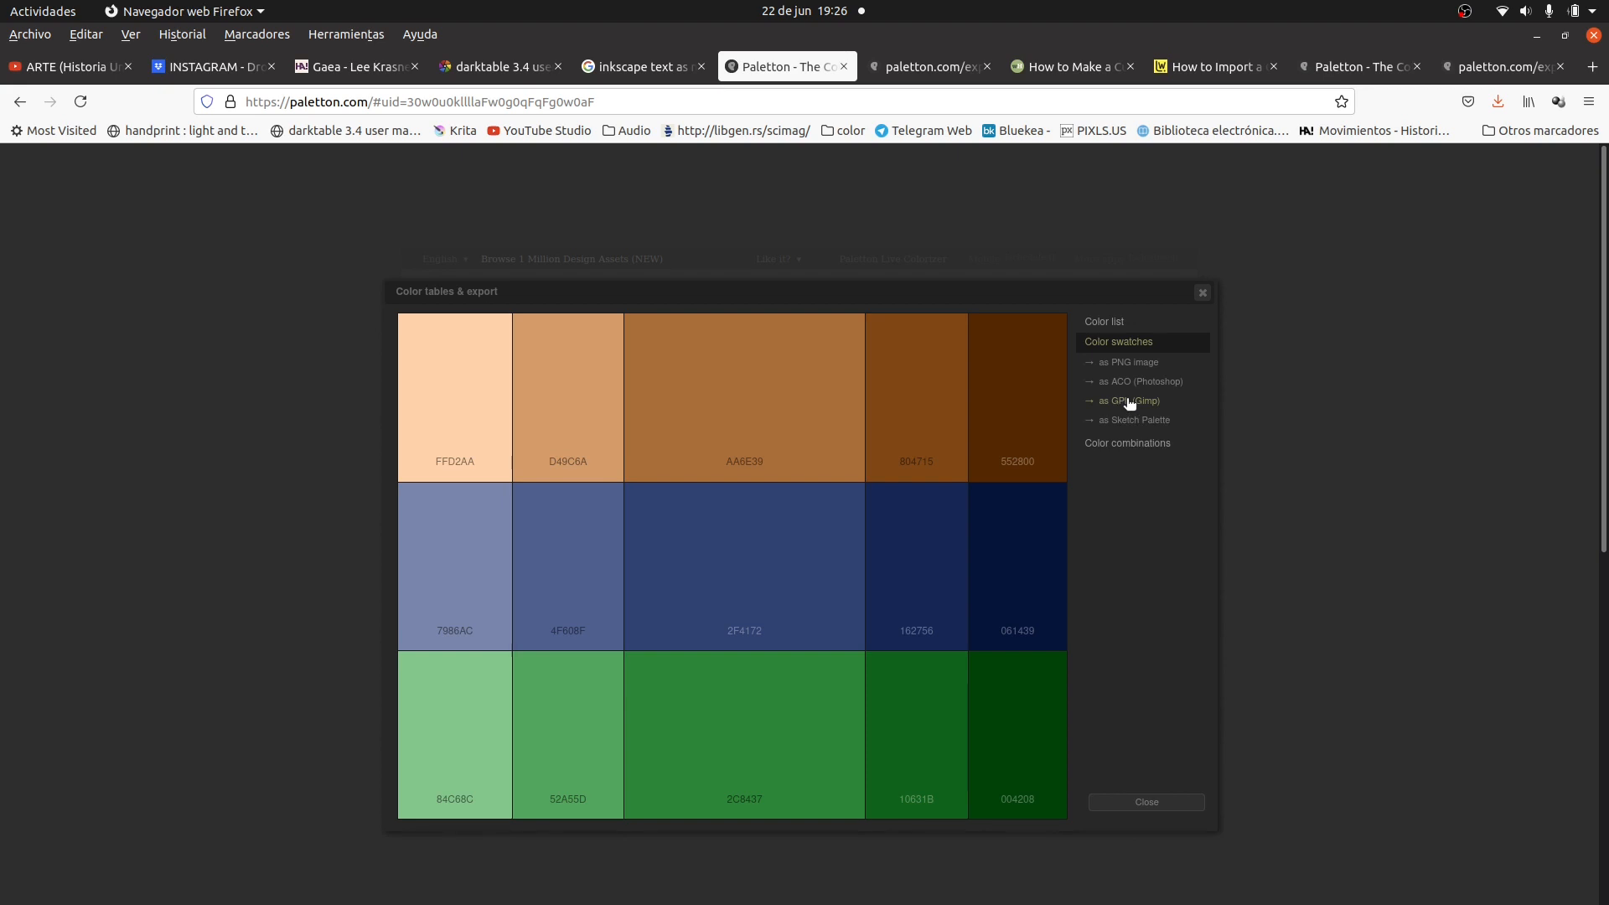
pyautogui.click(1128, 401)
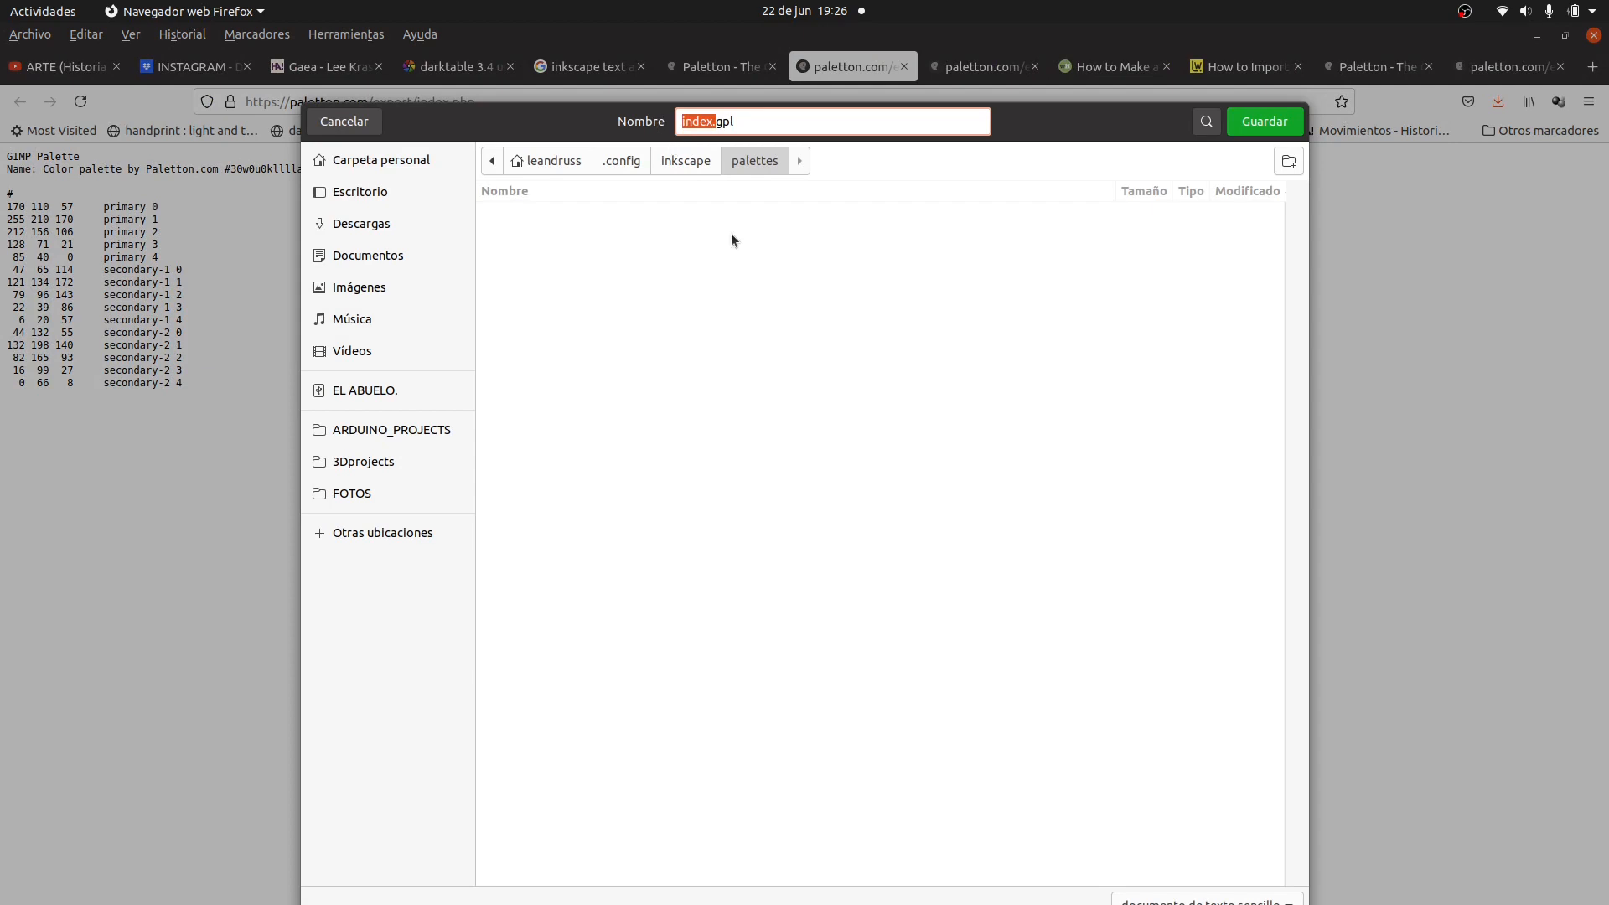
pyautogui.moveTo(543, 136)
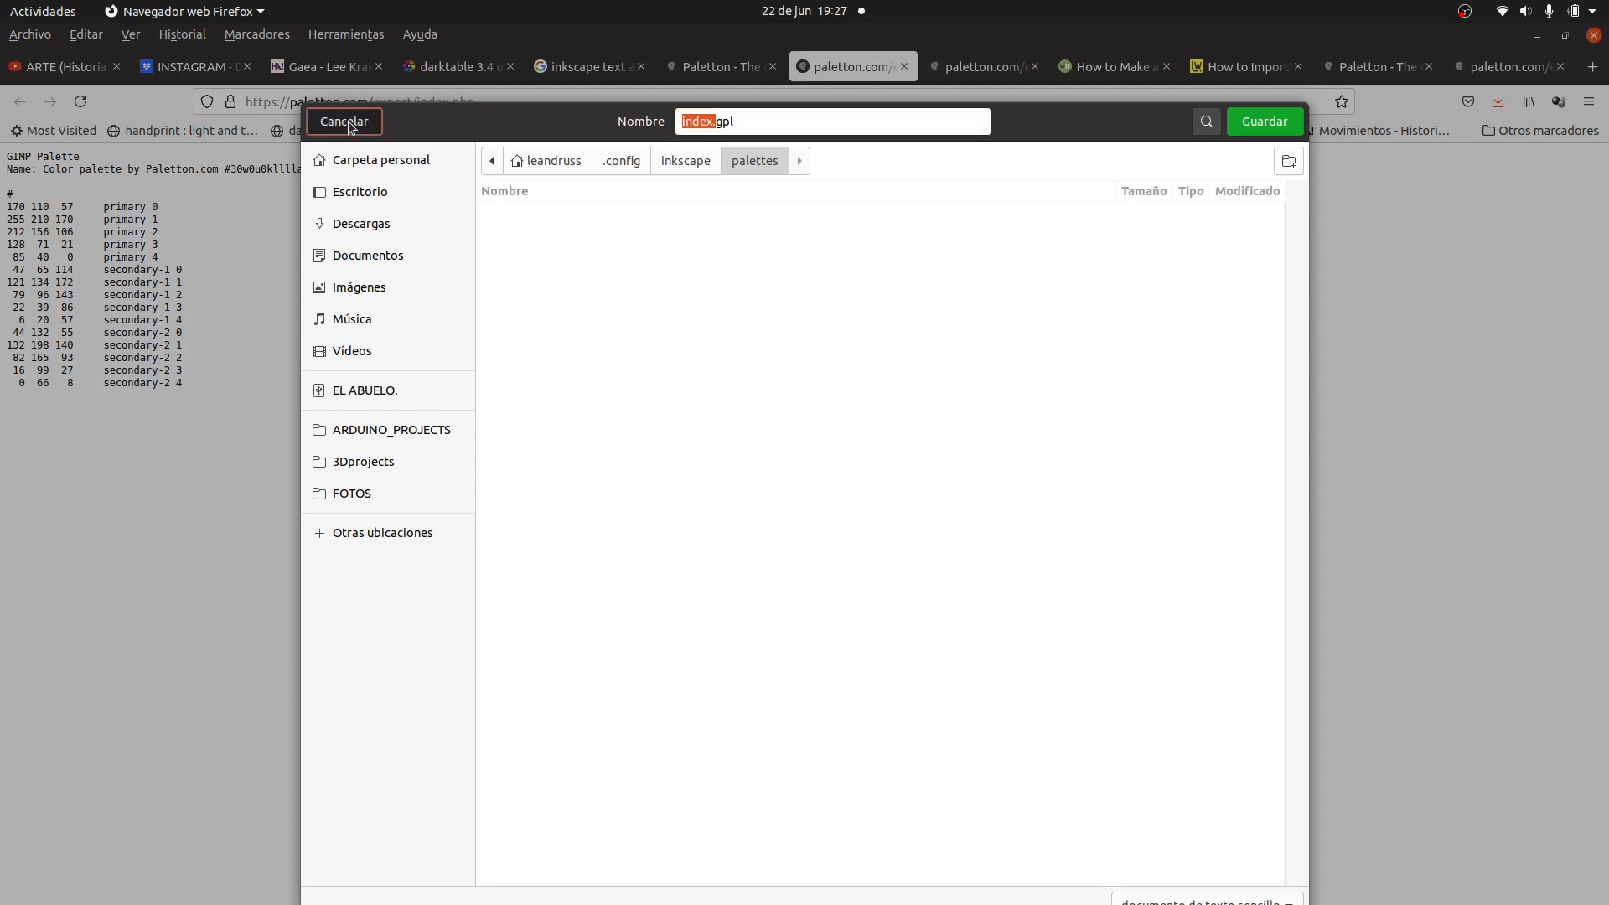
# - Cancel the Save dialog pointing at the inkscape/palettes folder without saving the file
pyautogui.click(342, 120)
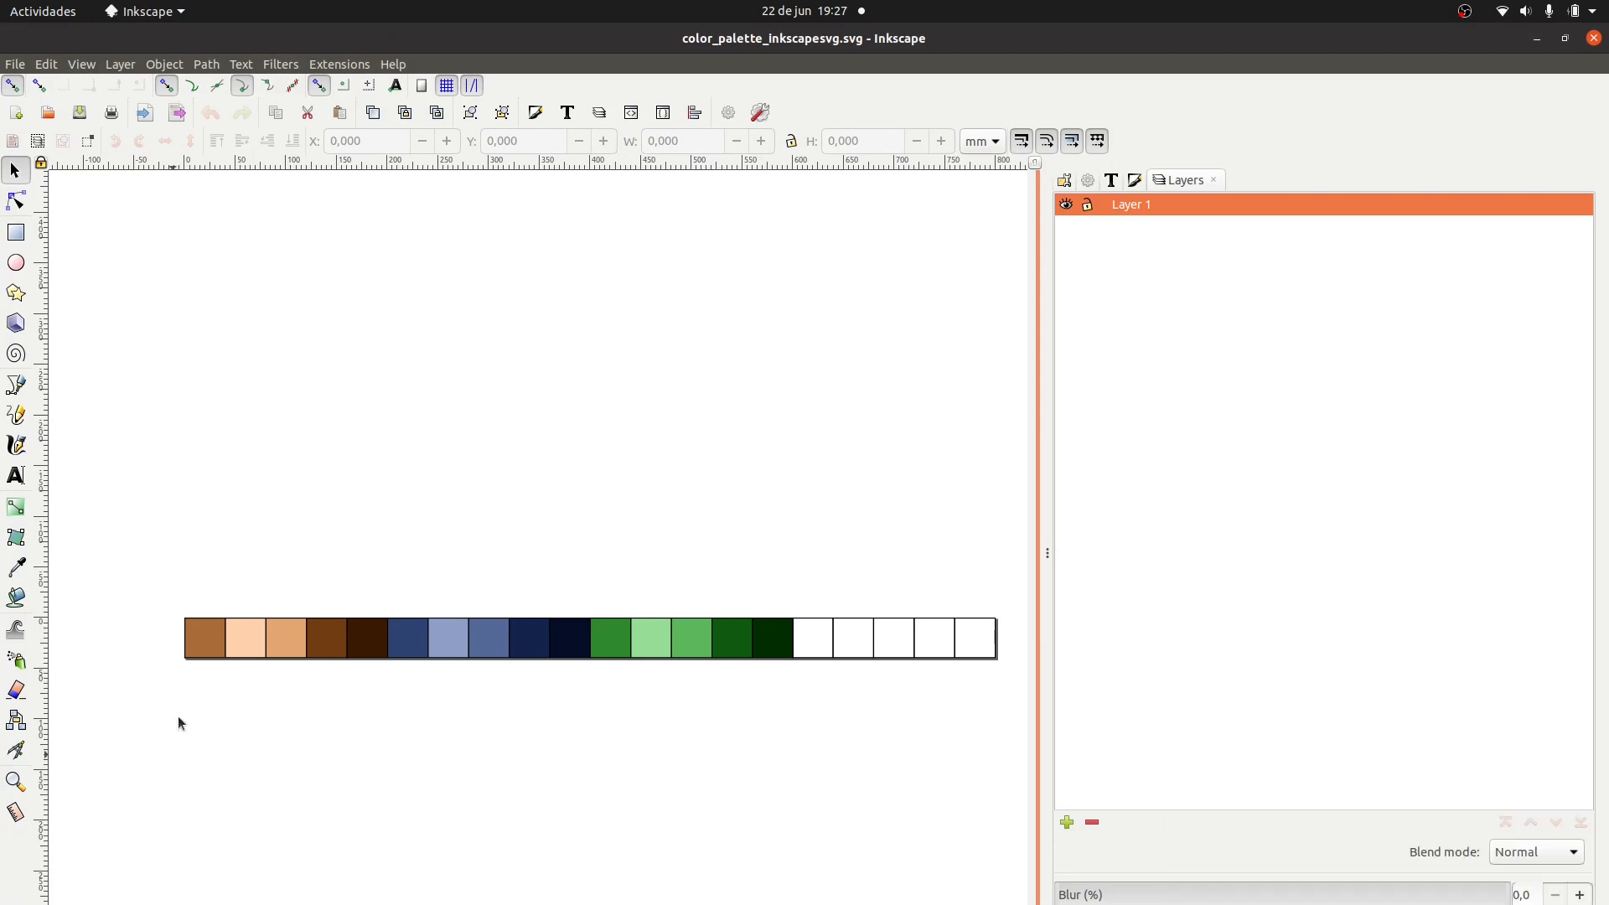
# - Select the pale peach swatch, glance at the Layer menu, then minimise the Inkscape window
pyautogui.click(205, 638)
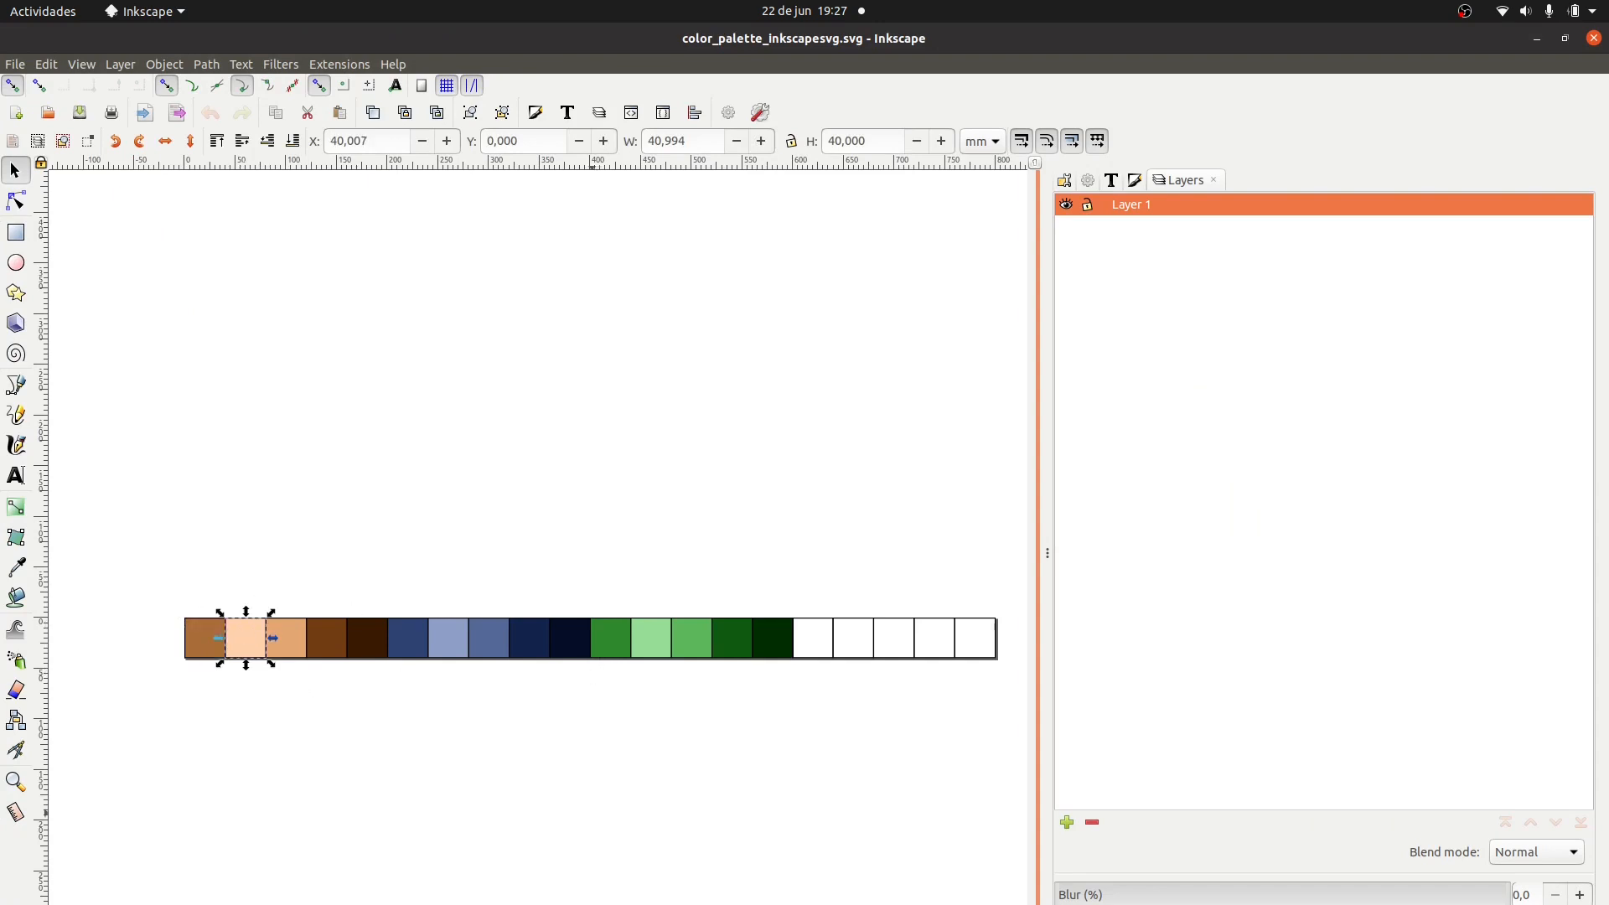
pyautogui.moveTo(959, 742)
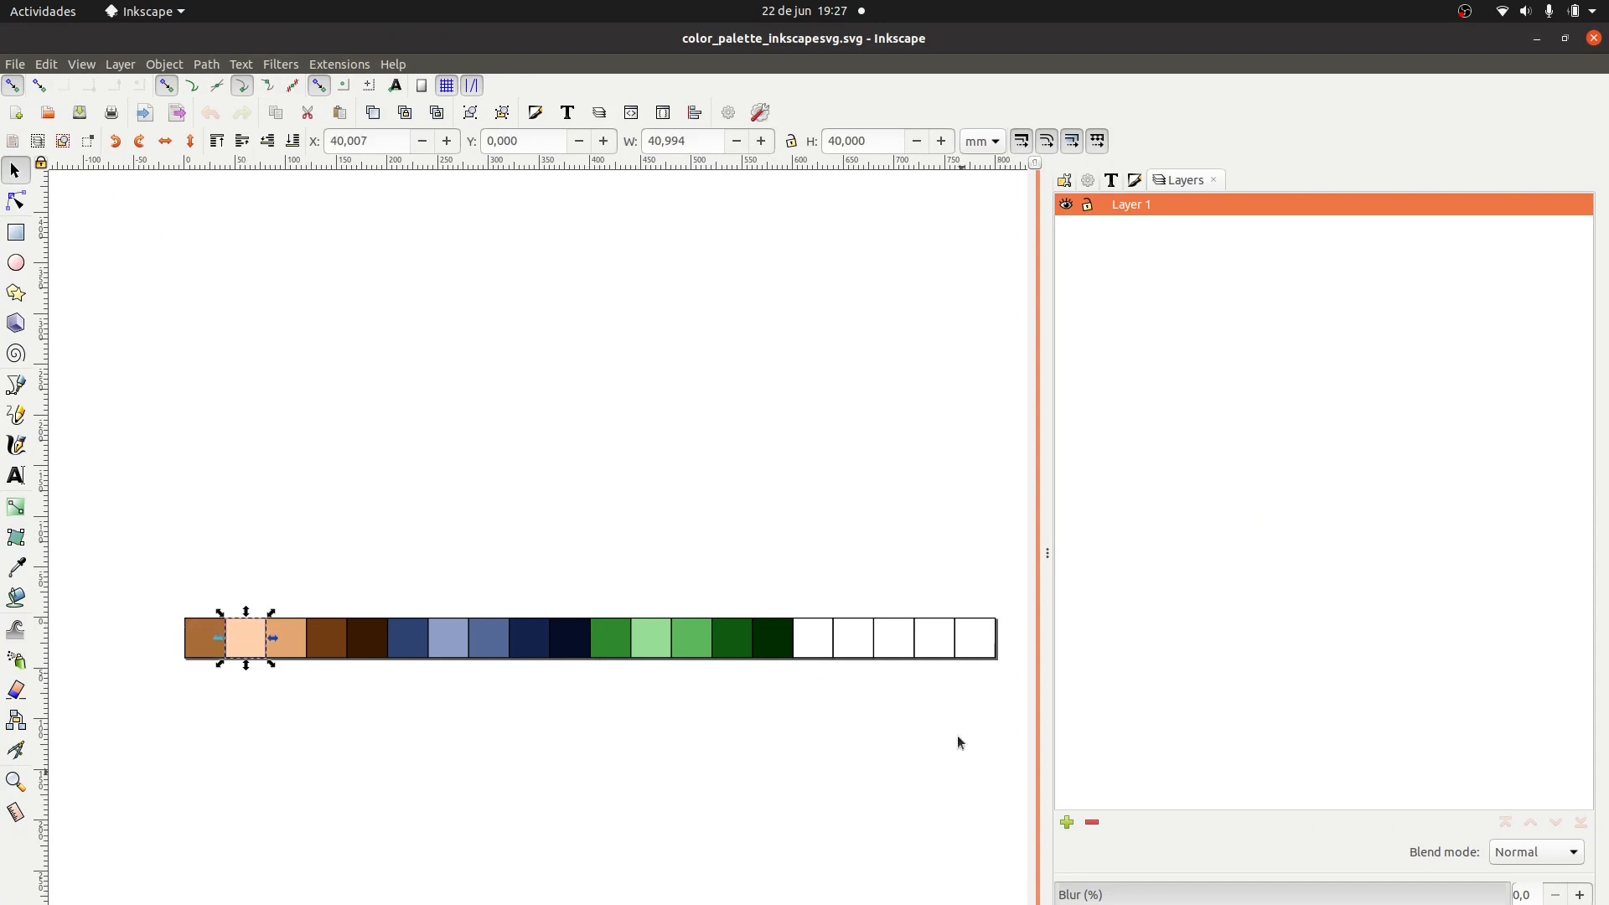
pyautogui.moveTo(427, 607)
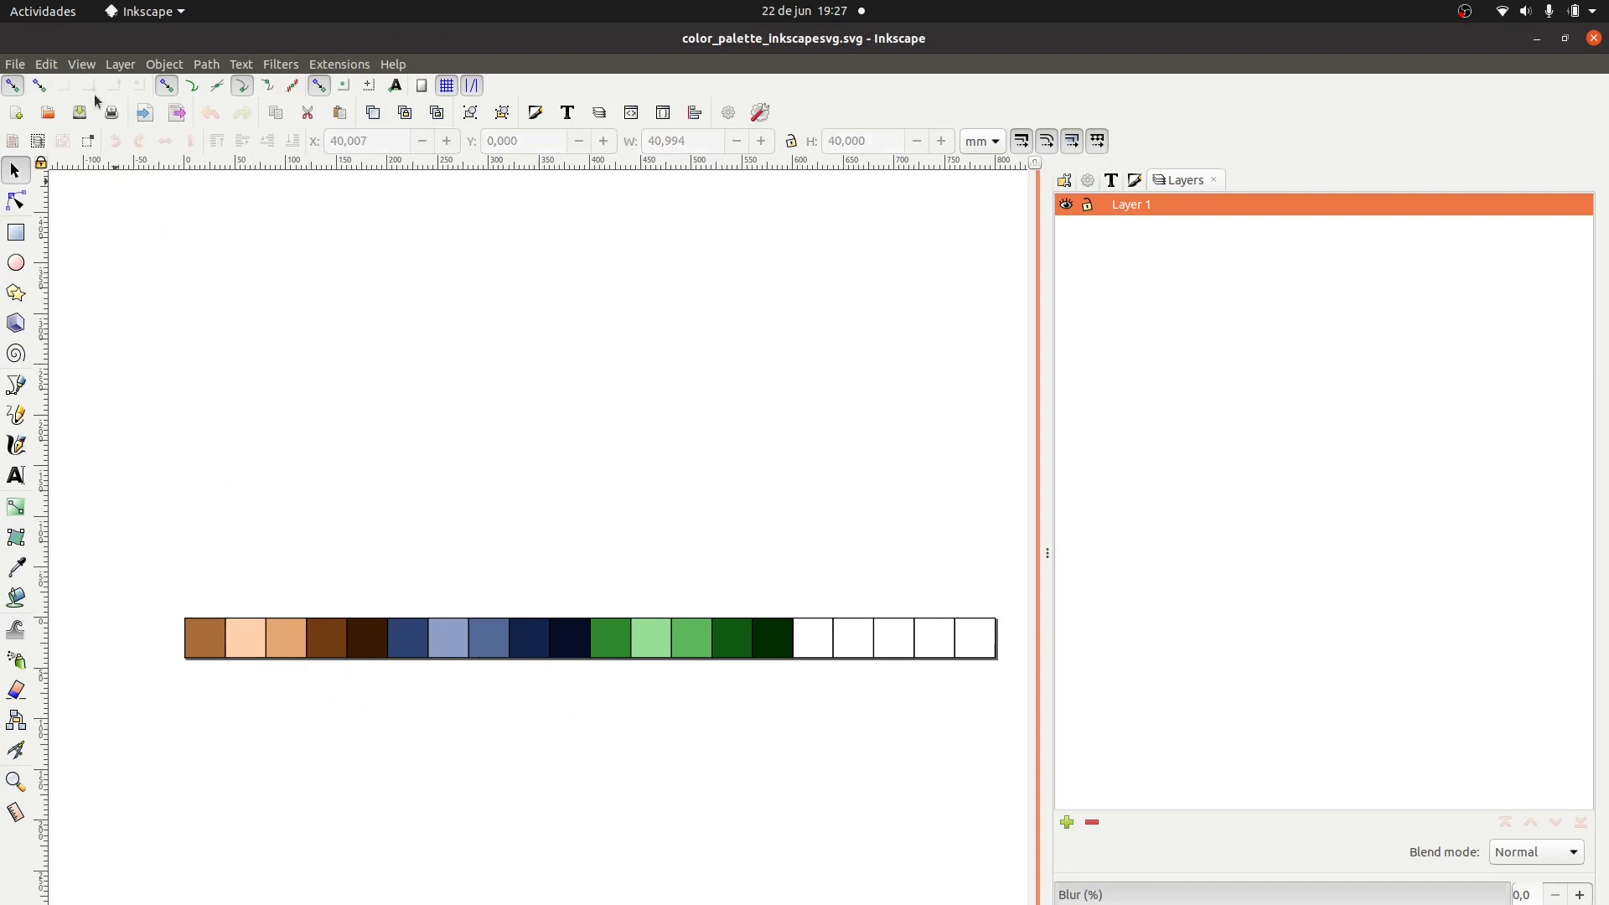
pyautogui.click(119, 63)
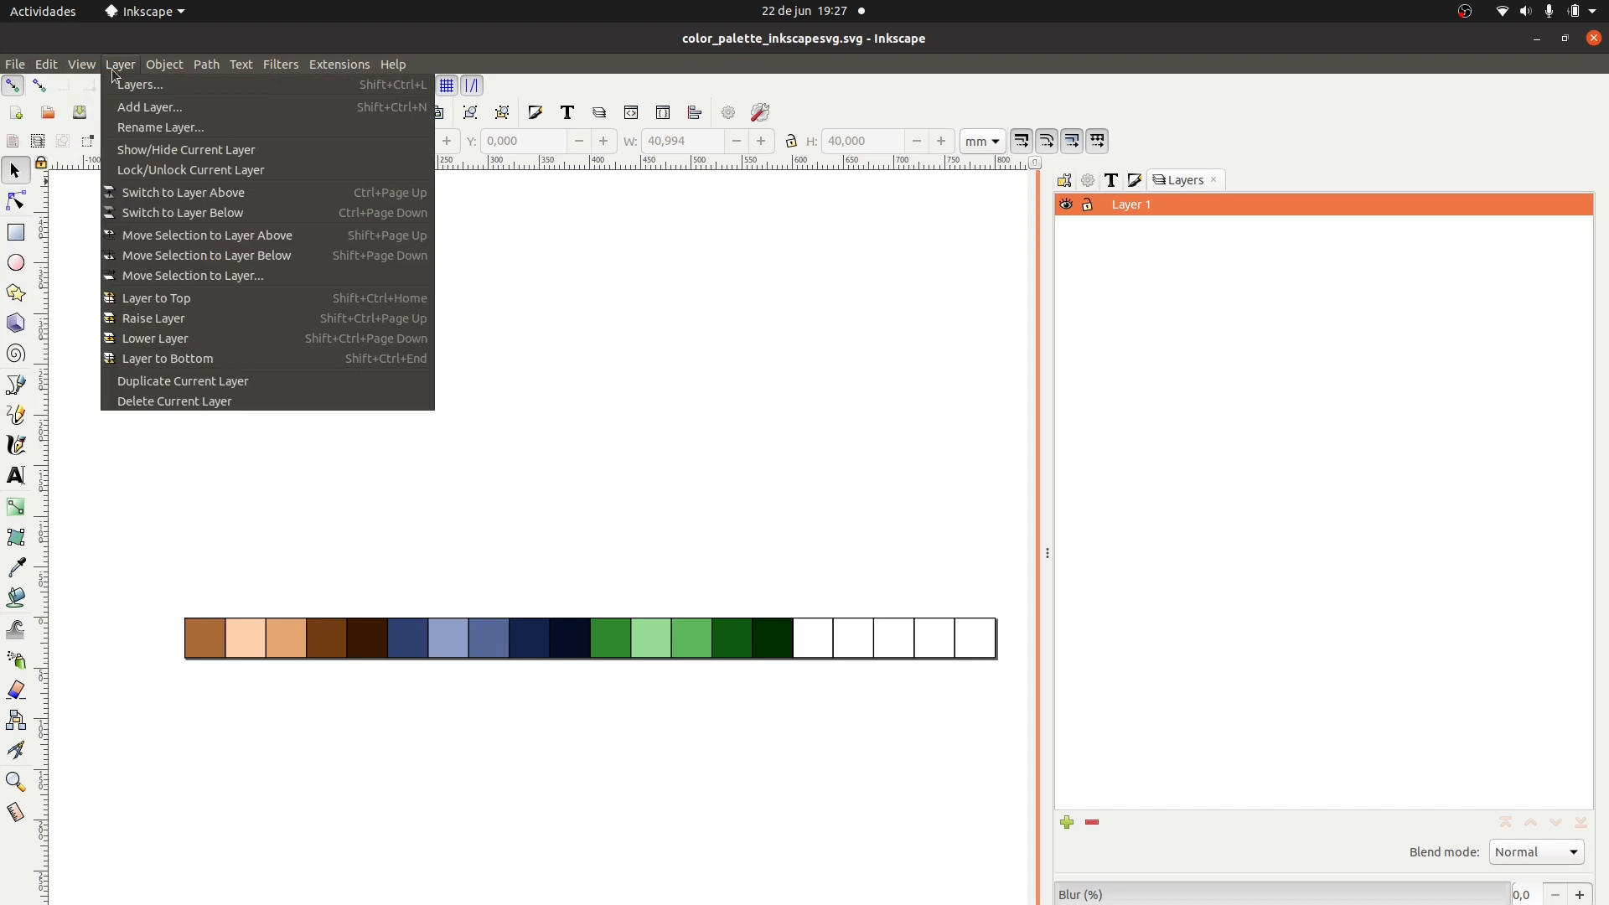
pyautogui.click(392, 63)
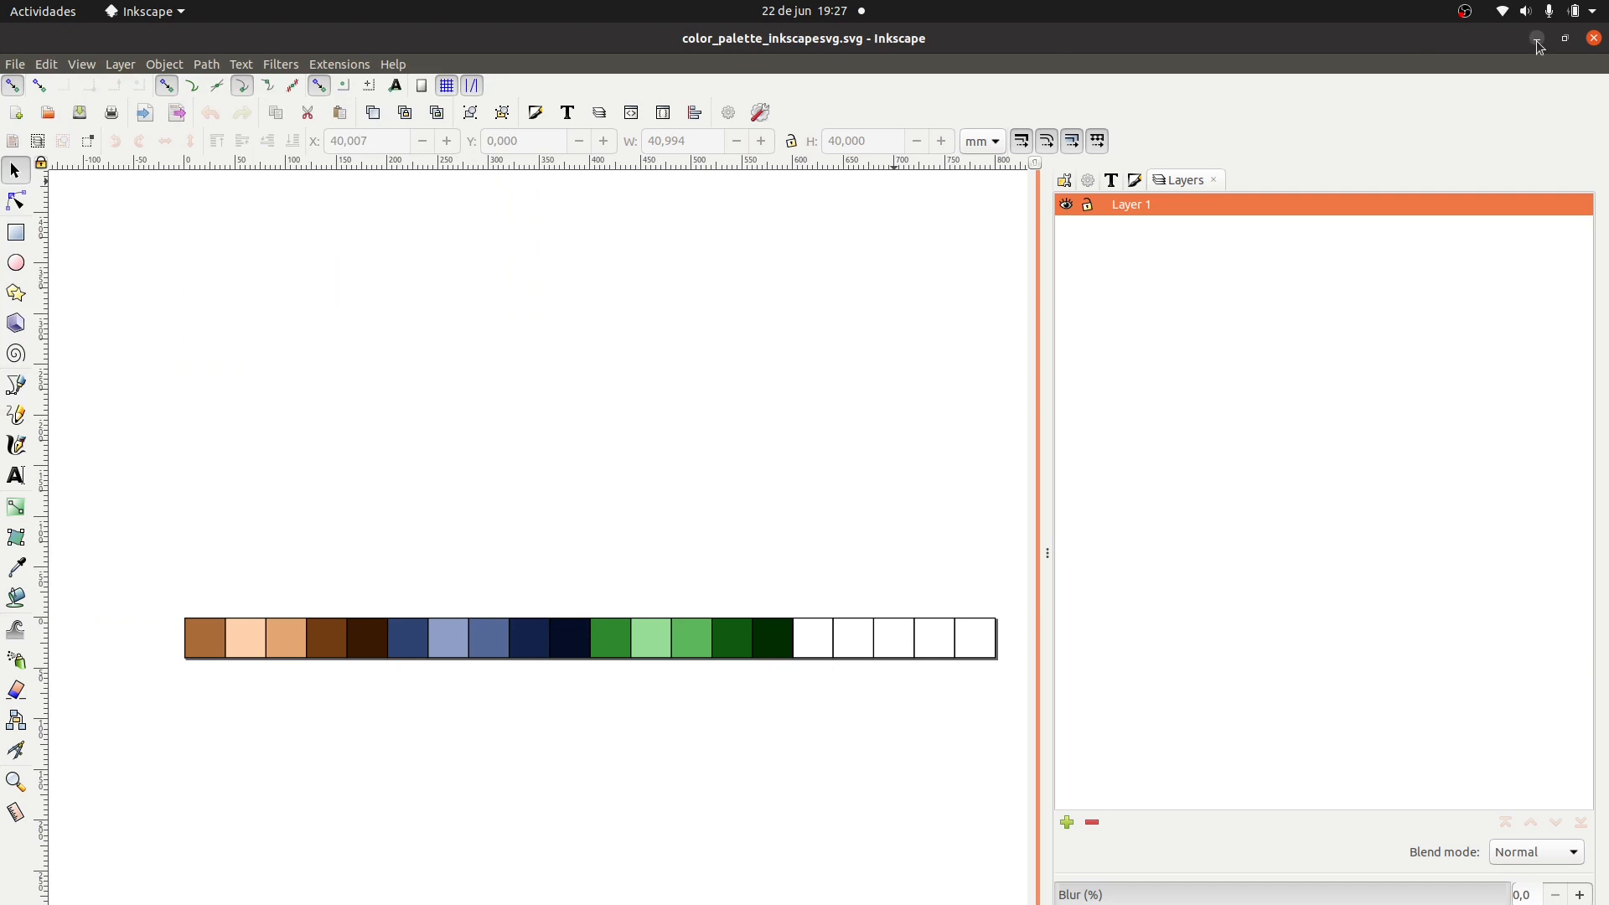
pyautogui.click(15, 64)
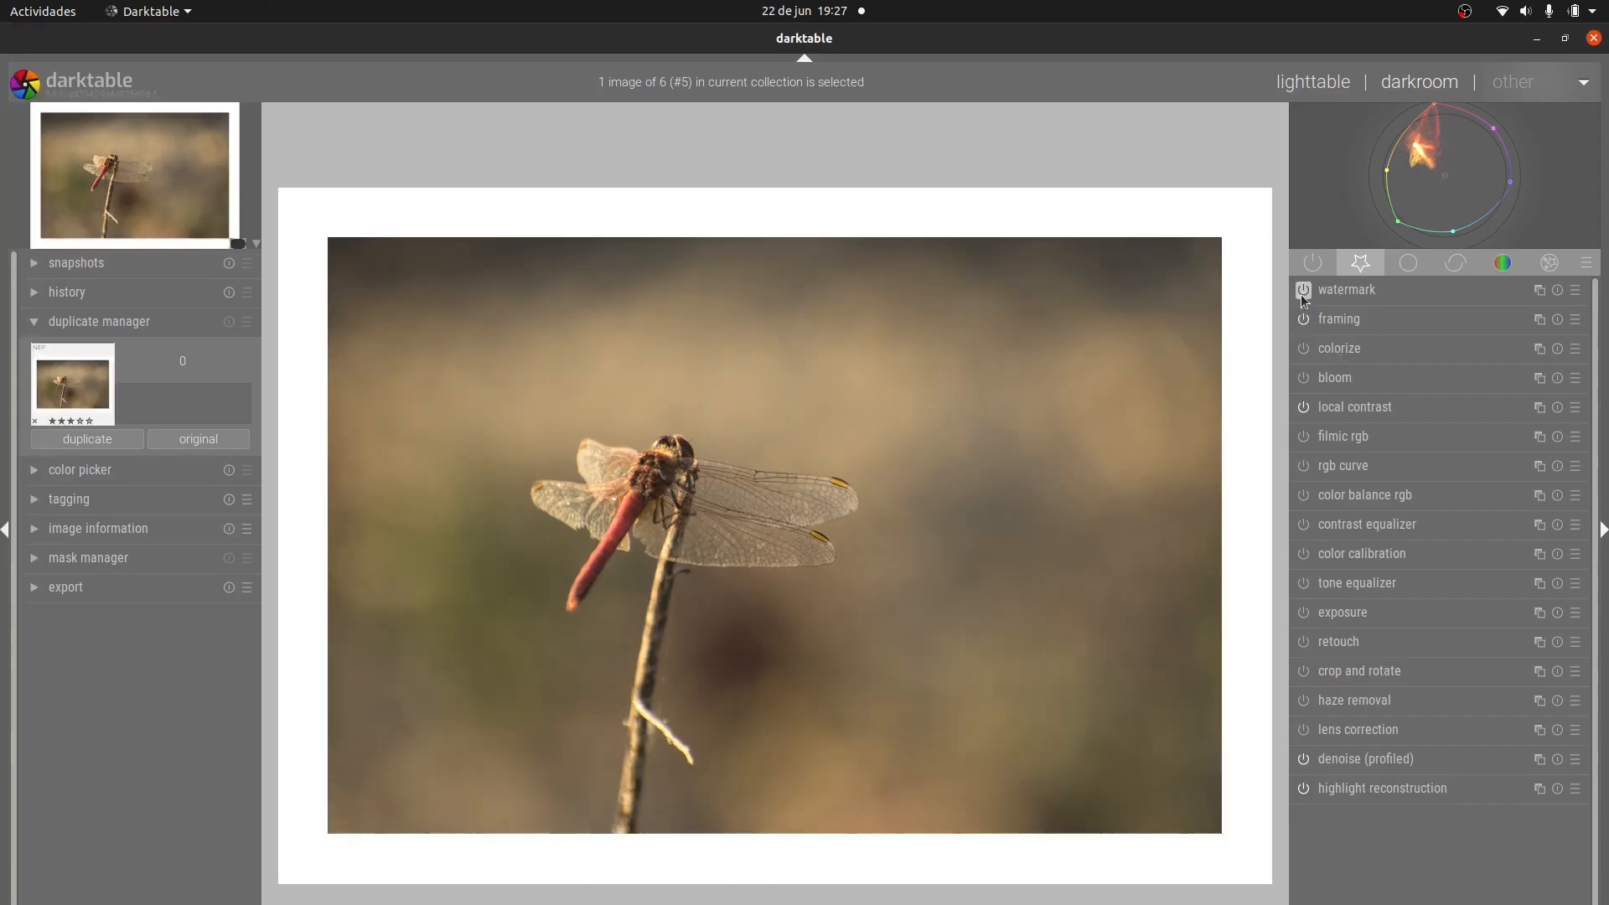
# - Switch on the watermark module and expand it, laying the palette strip along the photo's bottom
pyautogui.click(1302, 290)
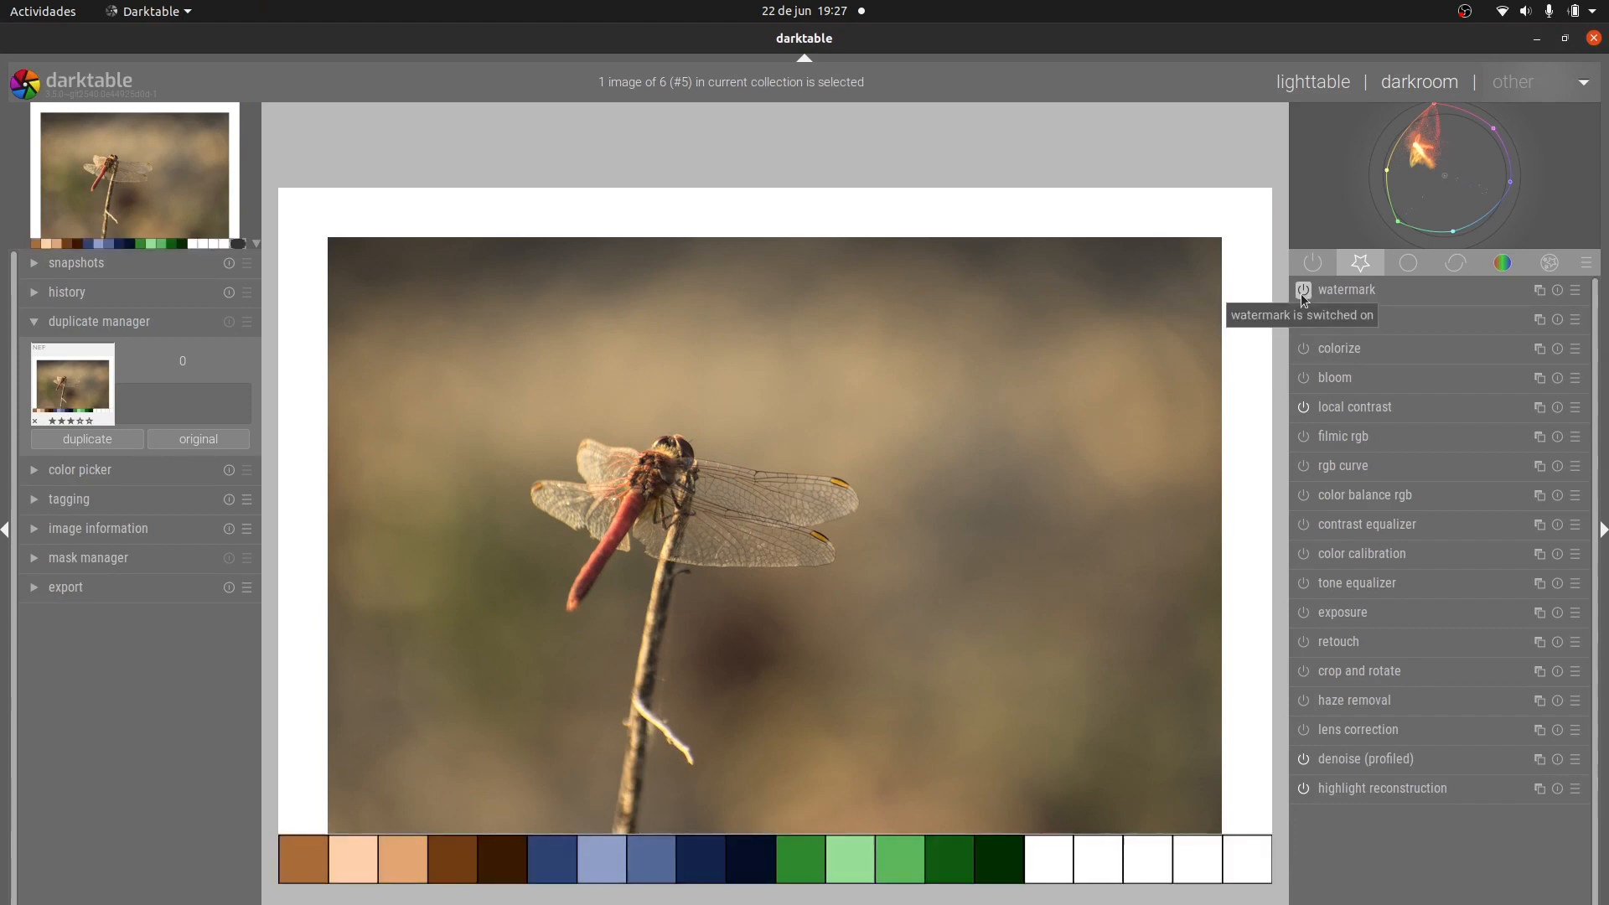
pyautogui.click(1346, 291)
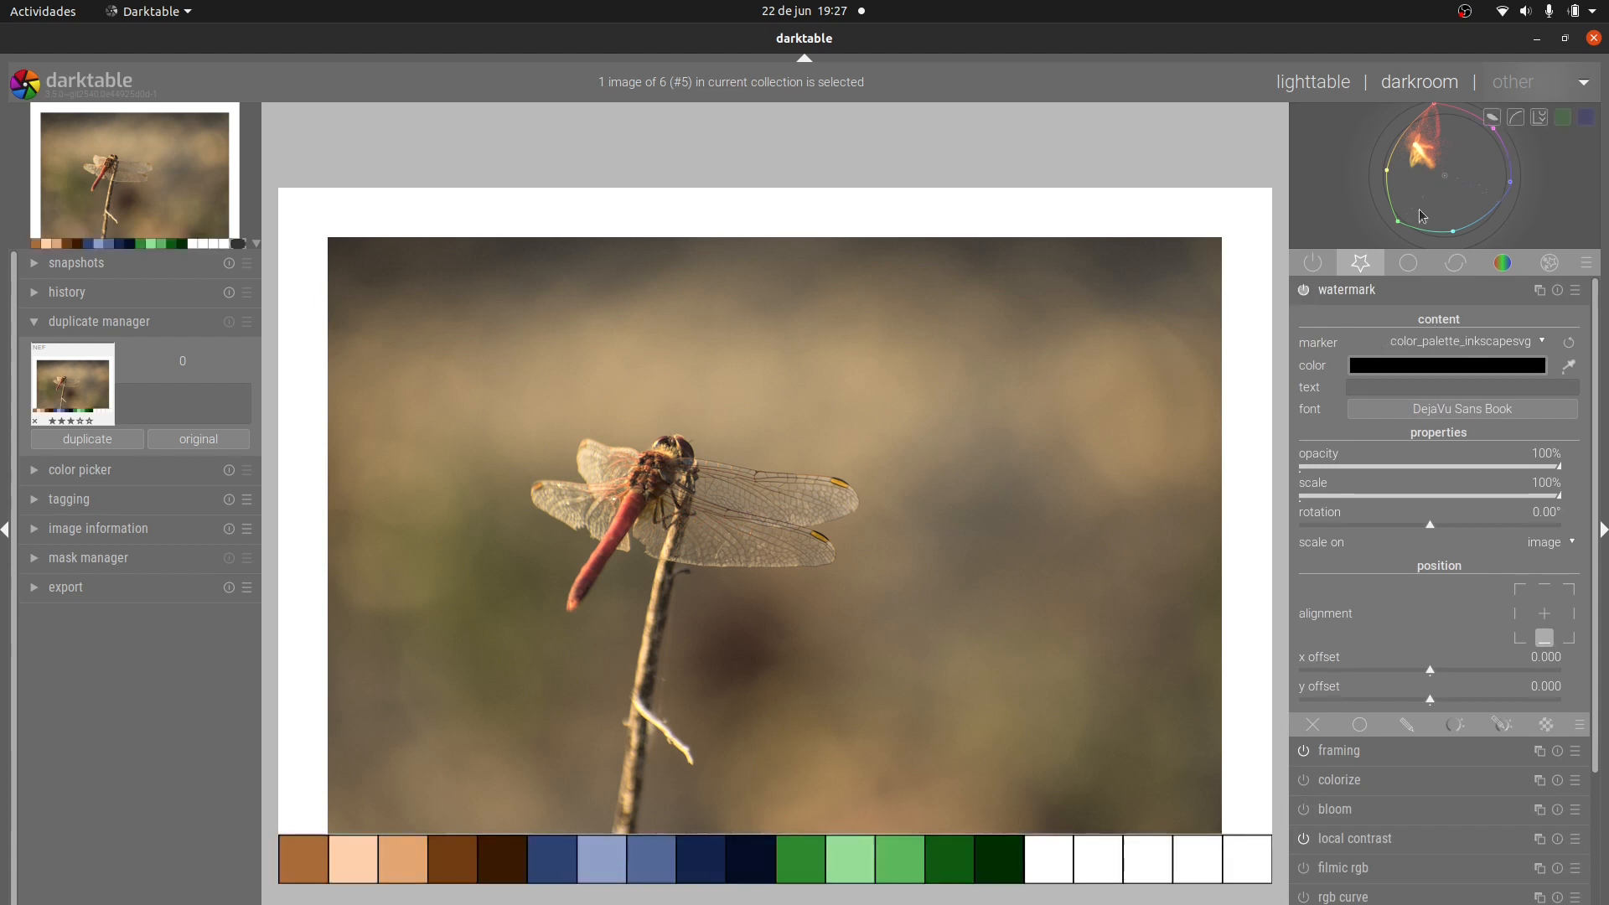
pyautogui.moveTo(1412, 239)
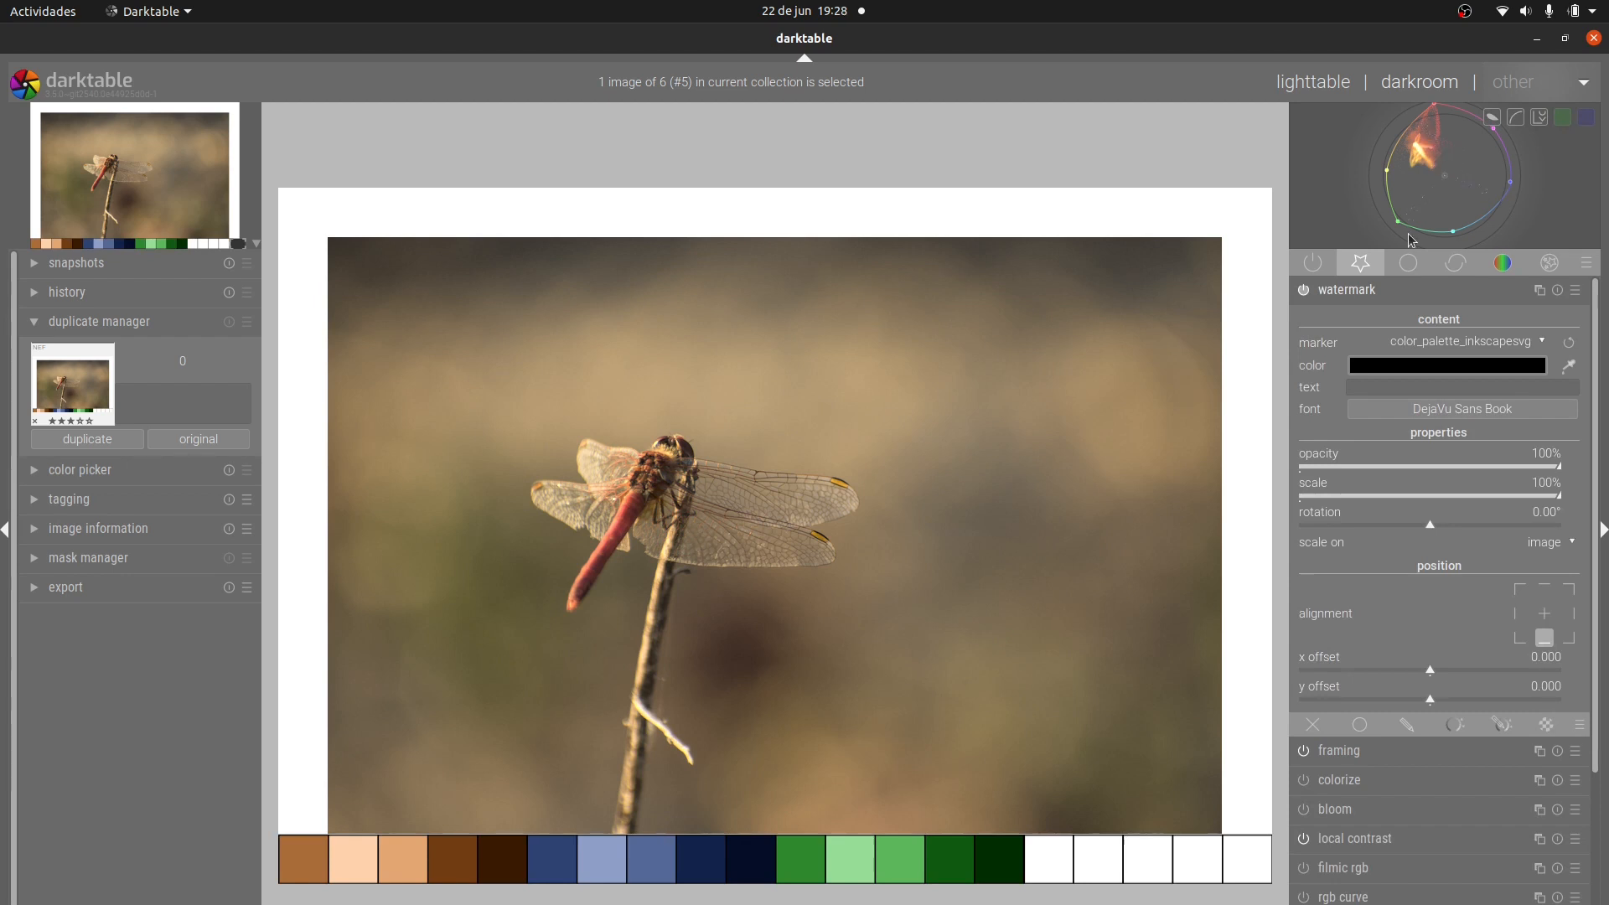
pyautogui.moveTo(1457, 187)
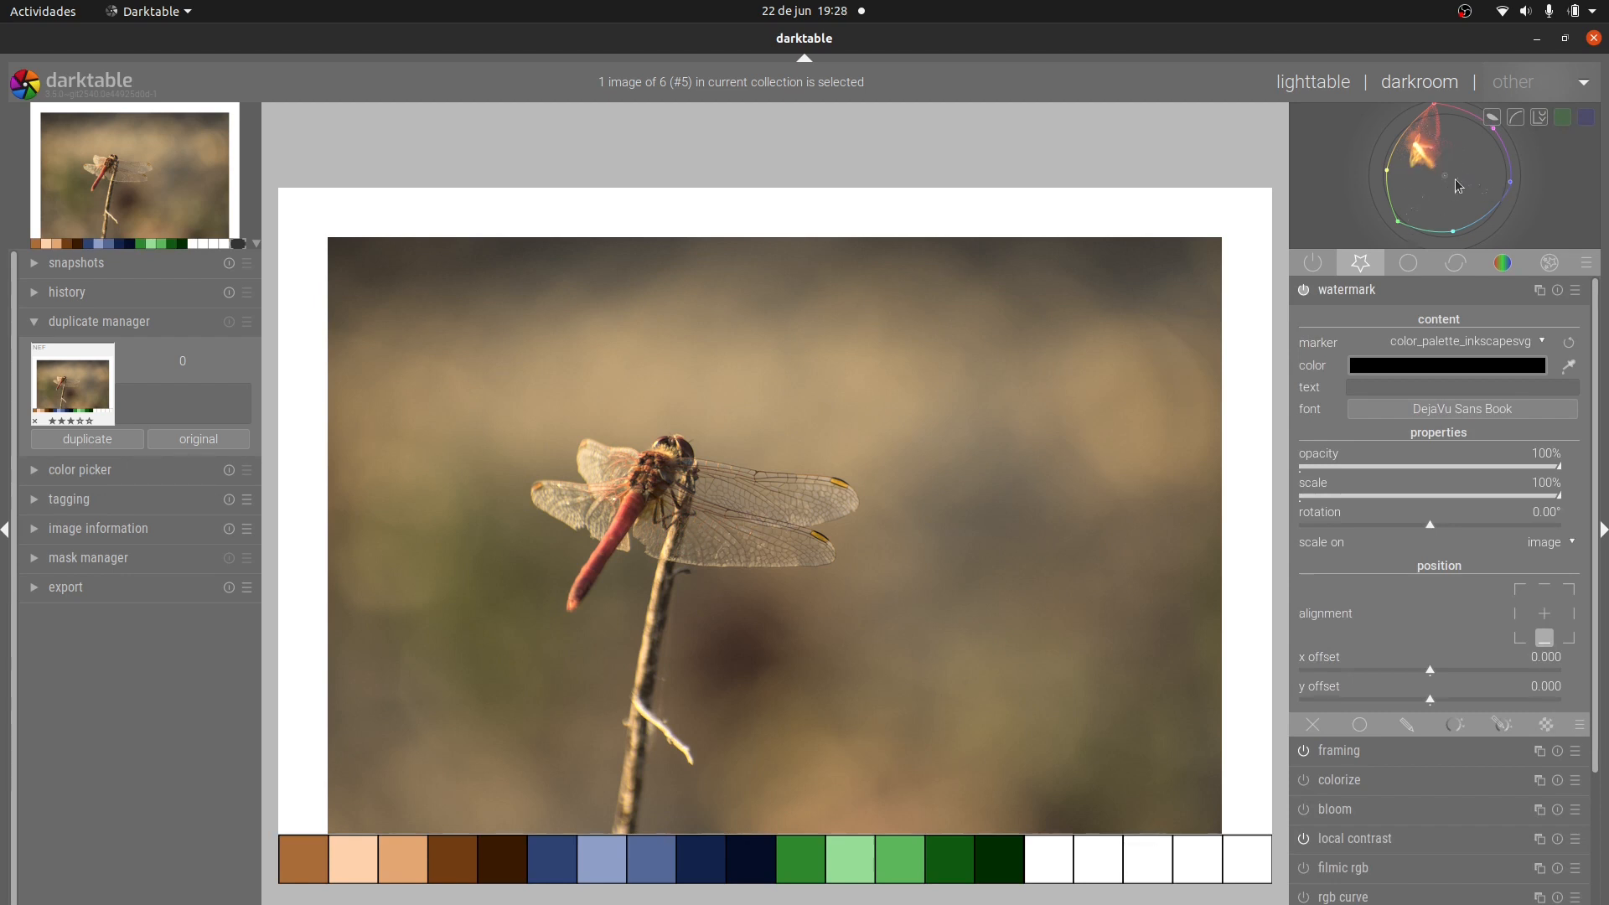
pyautogui.moveTo(1383, 176)
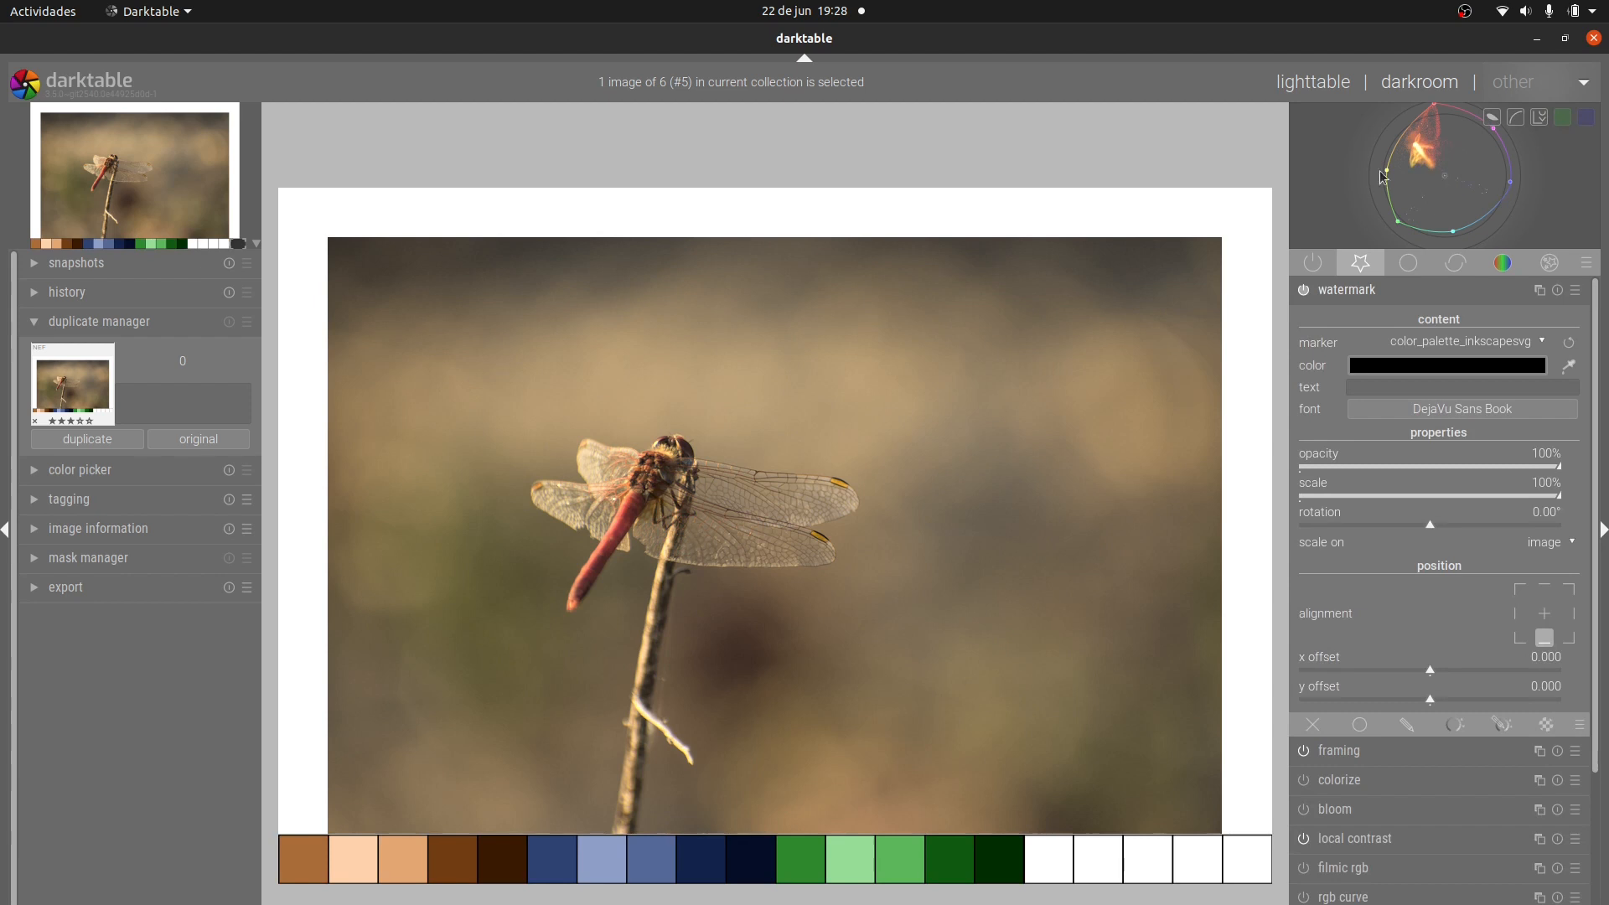
pyautogui.moveTo(477, 437)
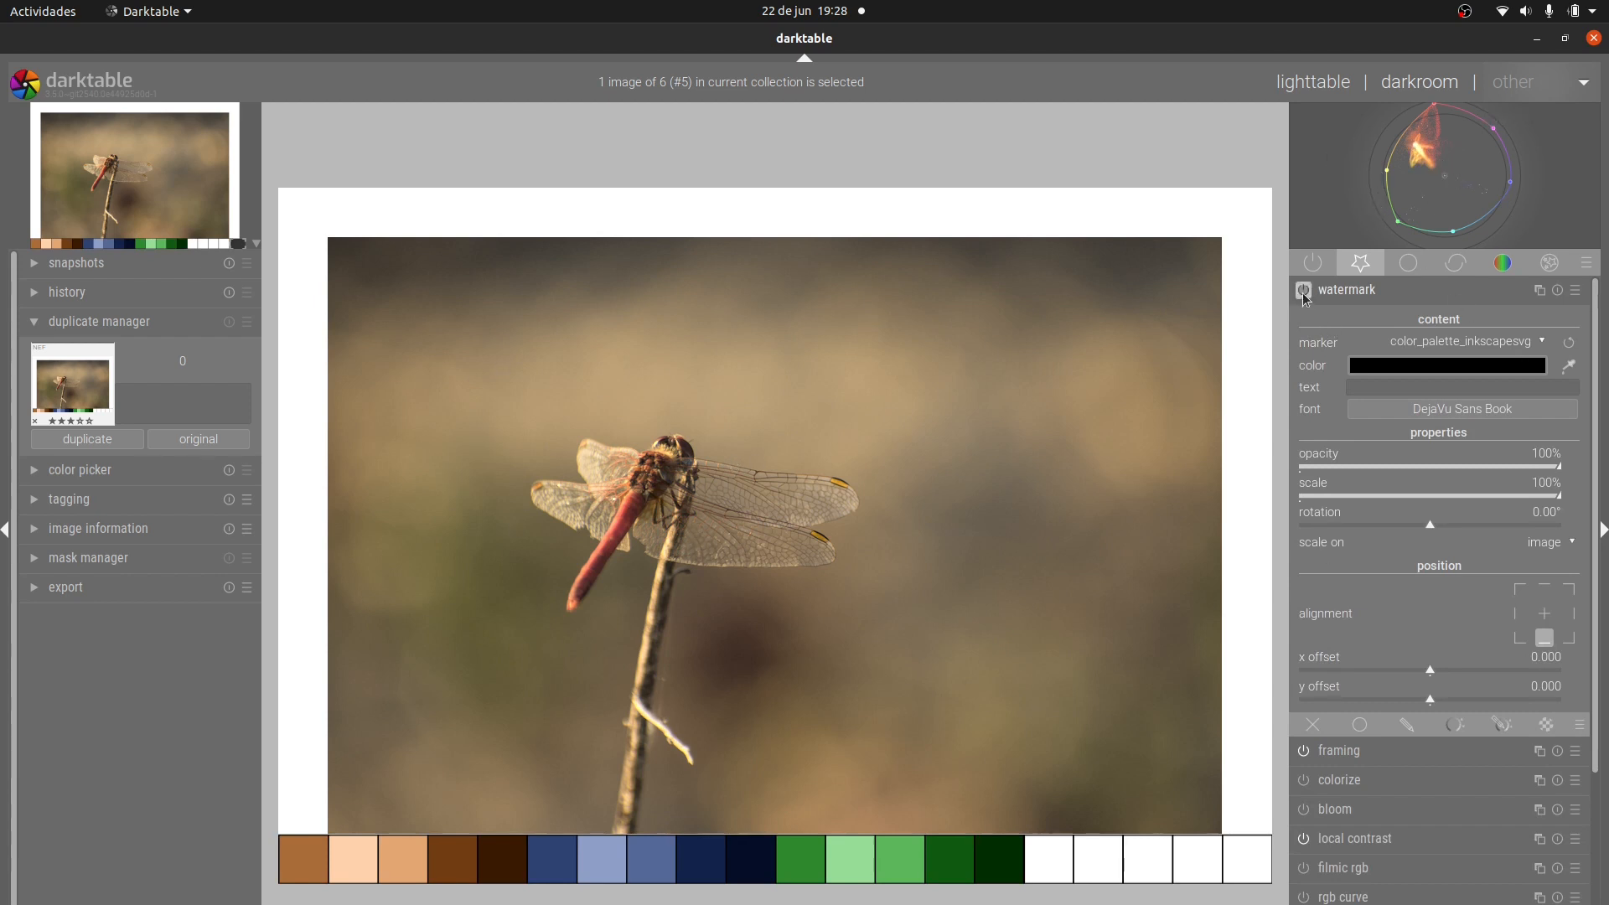
pyautogui.click(1304, 290)
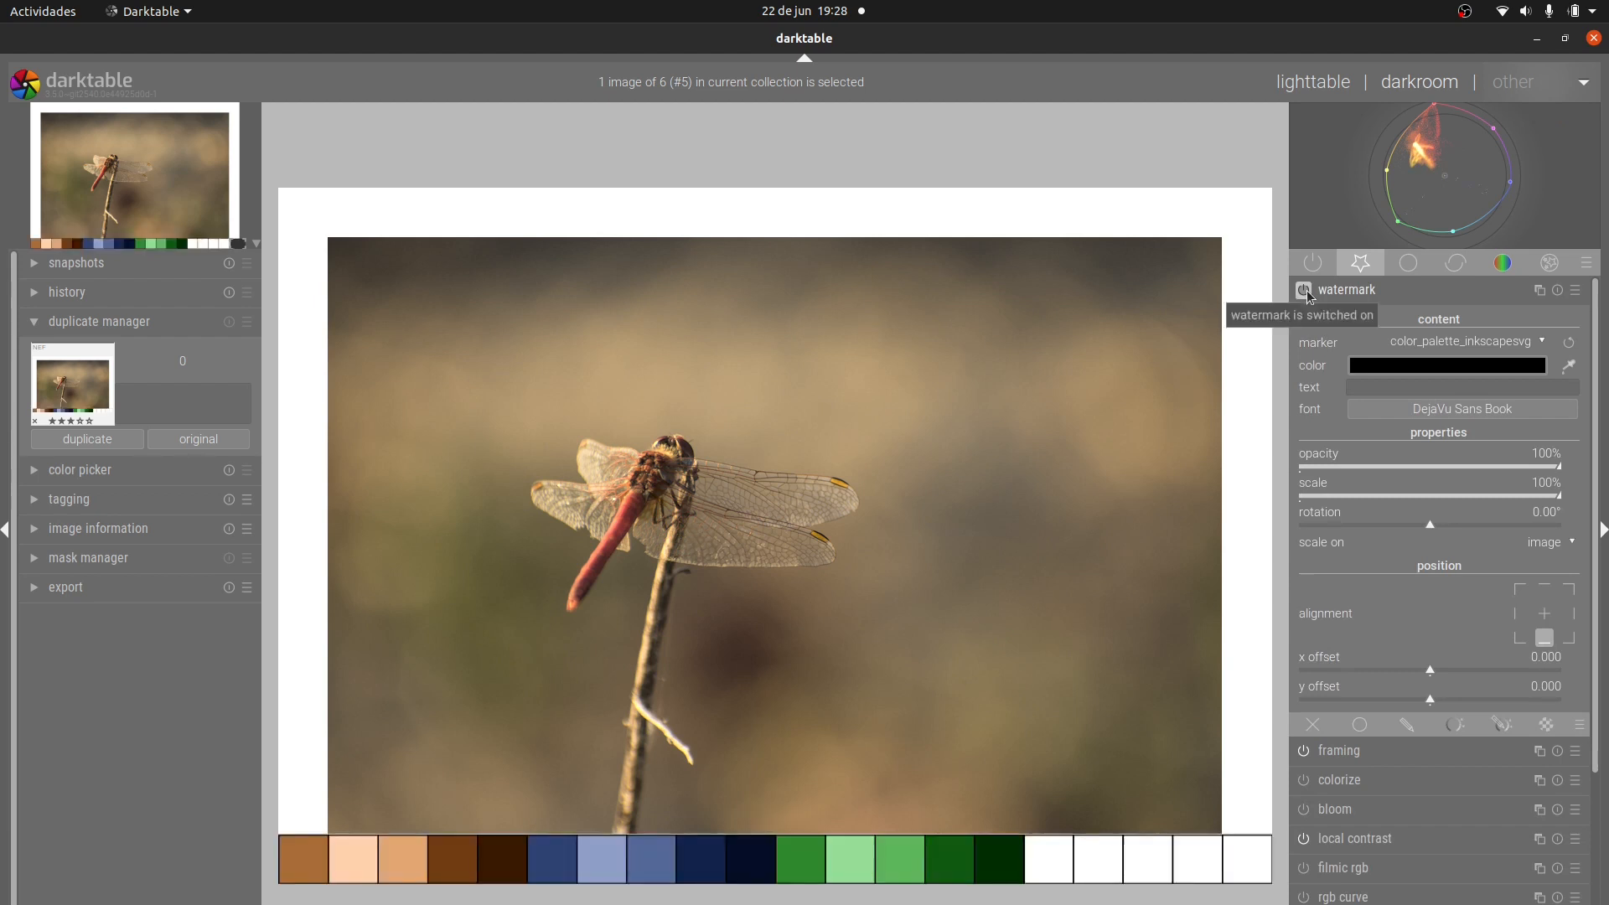